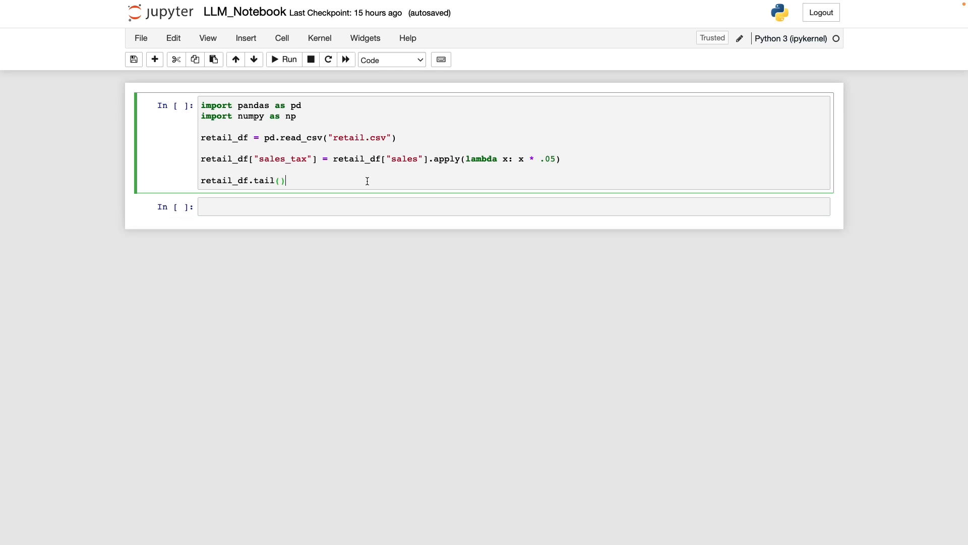
{"action": "mouse_move", "coordinate": [288, 141]}
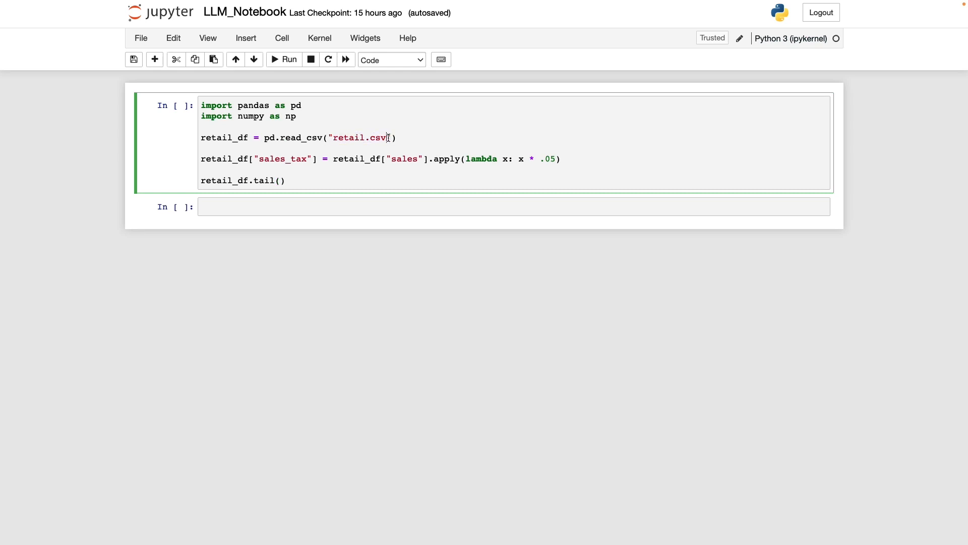
Highlight sales_tax, apply and tail in the code, then the first sales_tax value 21.90665
{"action": "double_click", "coordinate": [282, 159]}
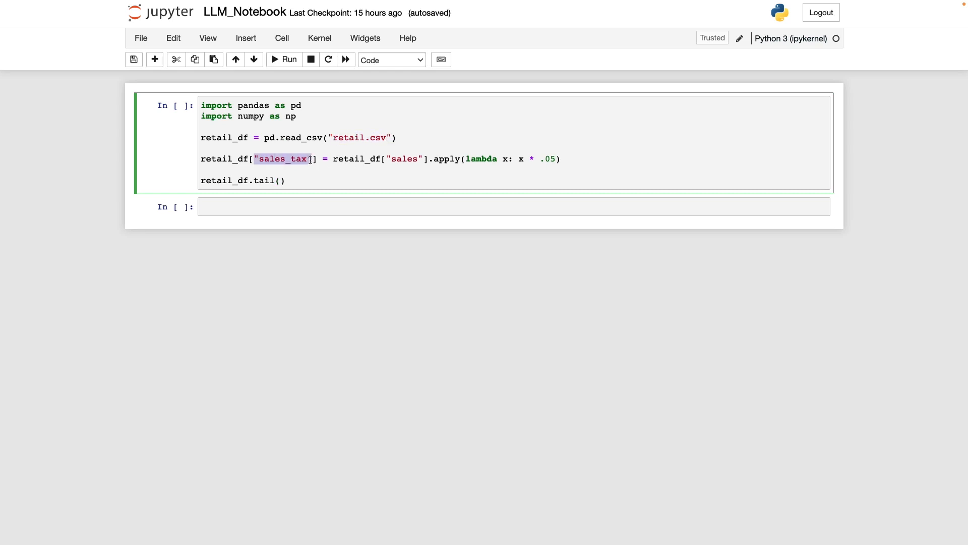
{"action": "left_click", "coordinate": [405, 159]}
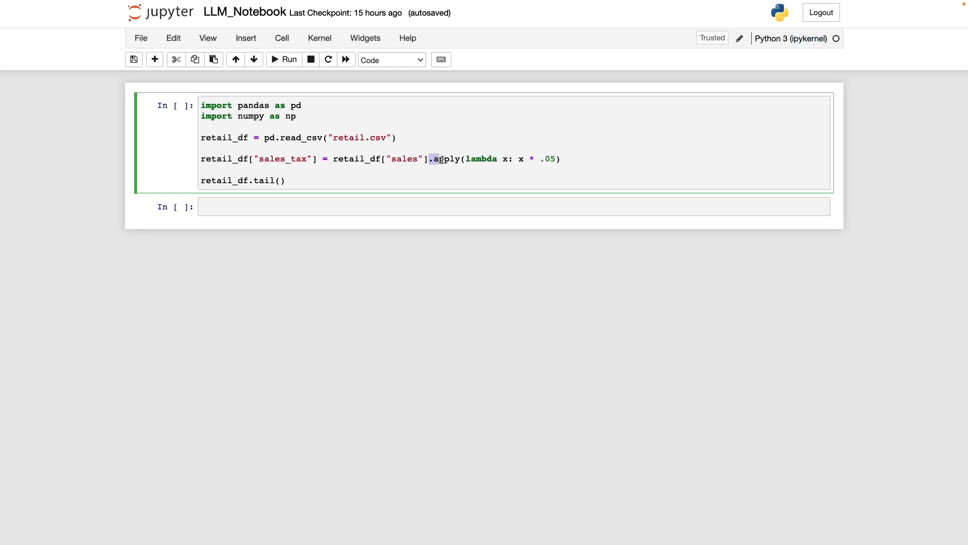
{"action": "double_click", "coordinate": [444, 159]}
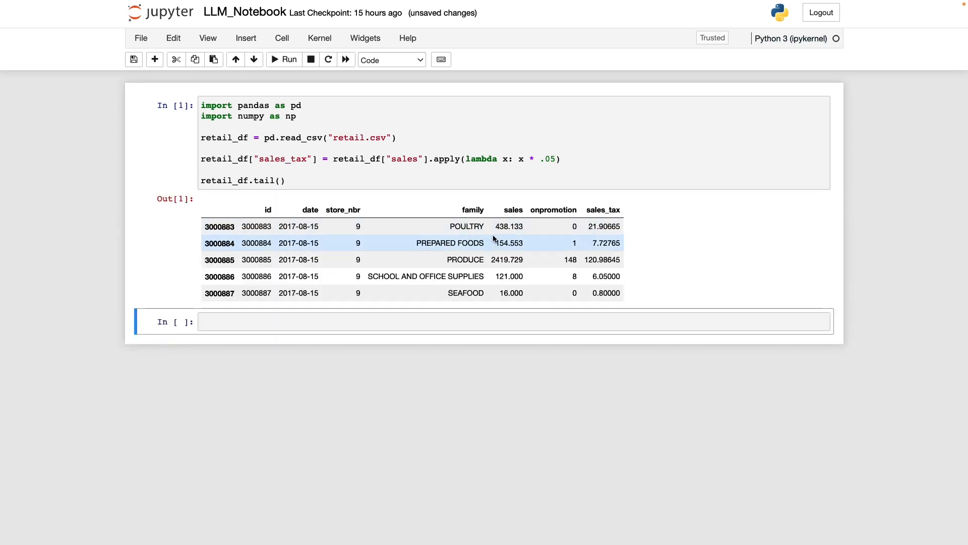
{"action": "double_click", "coordinate": [262, 181]}
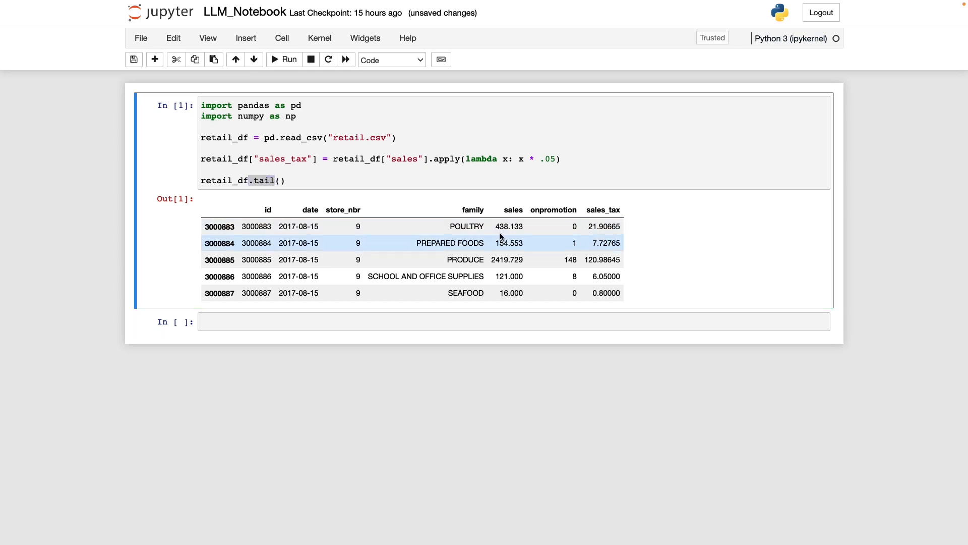
{"action": "double_click", "coordinate": [509, 227]}
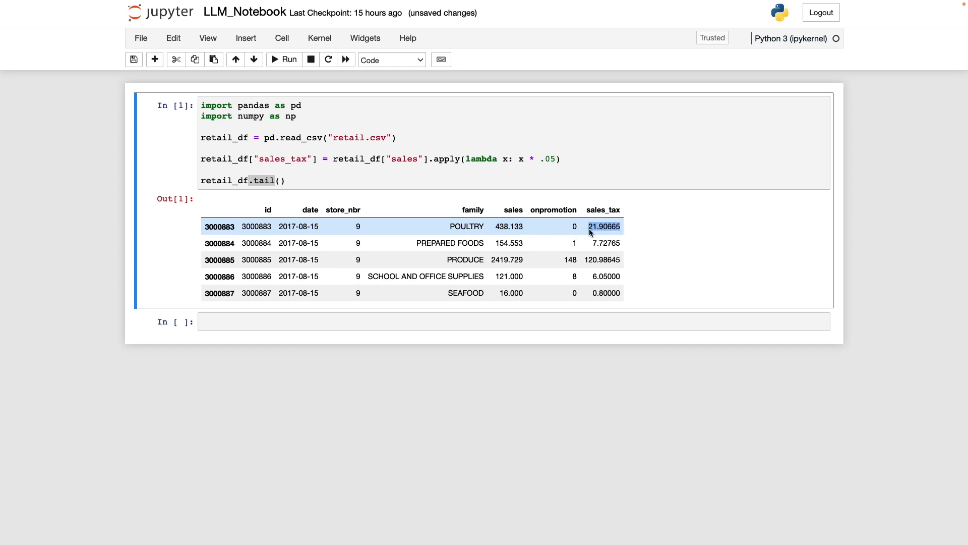
{"action": "mouse_move", "coordinate": [553, 233]}
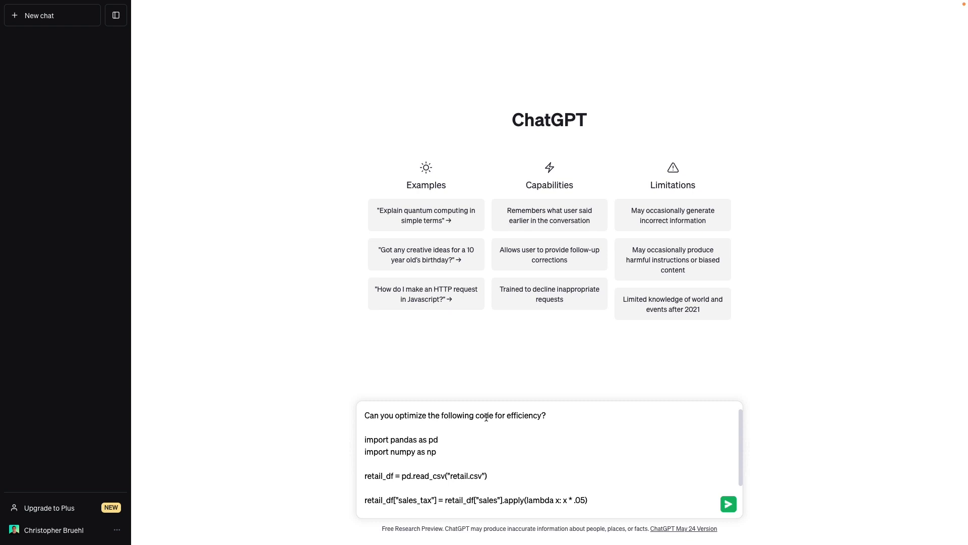
Add retail_df.tail() to the prompt and send the optimization request to ChatGPT
{"action": "type", "text": "retail_df.tail()"}
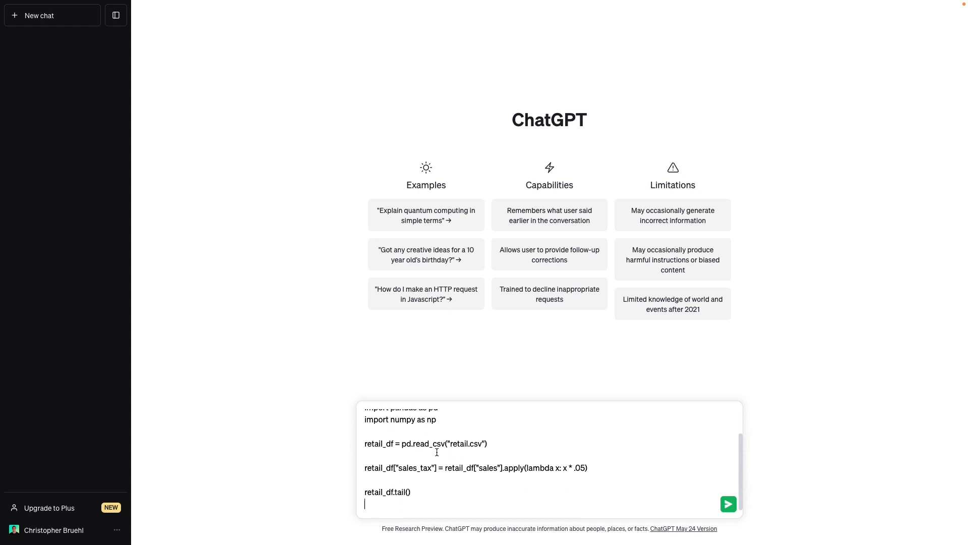
{"action": "left_click", "coordinate": [728, 504]}
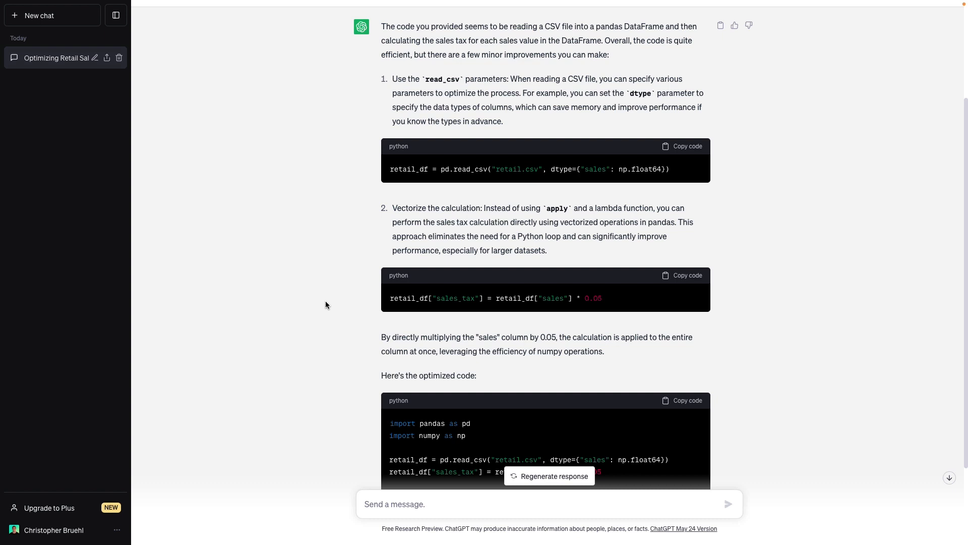
Scroll through ChatGPT's reply to the optimized code using dtype and vectorized multiplication
{"action": "scroll", "scroll_direction": "up", "scroll_amount": 3}
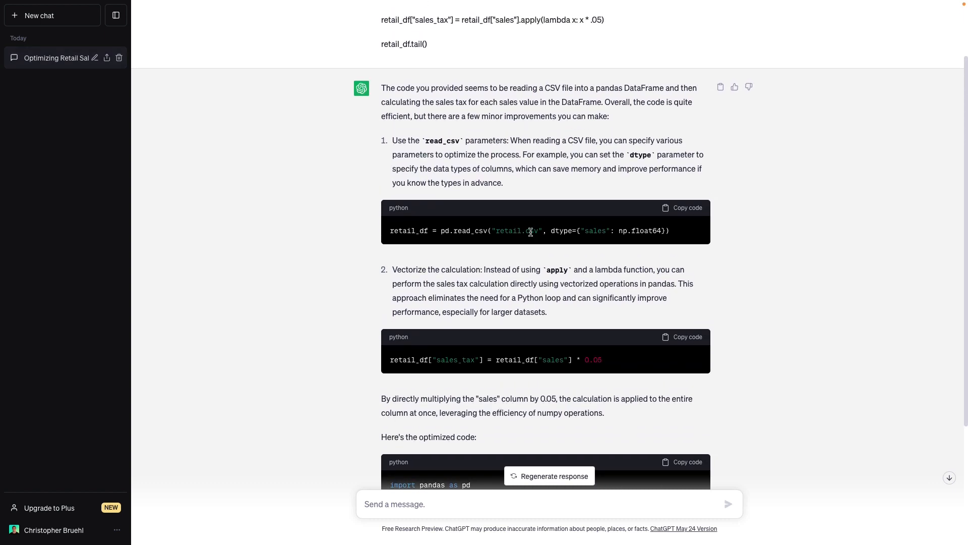
{"action": "mouse_move", "coordinate": [568, 227]}
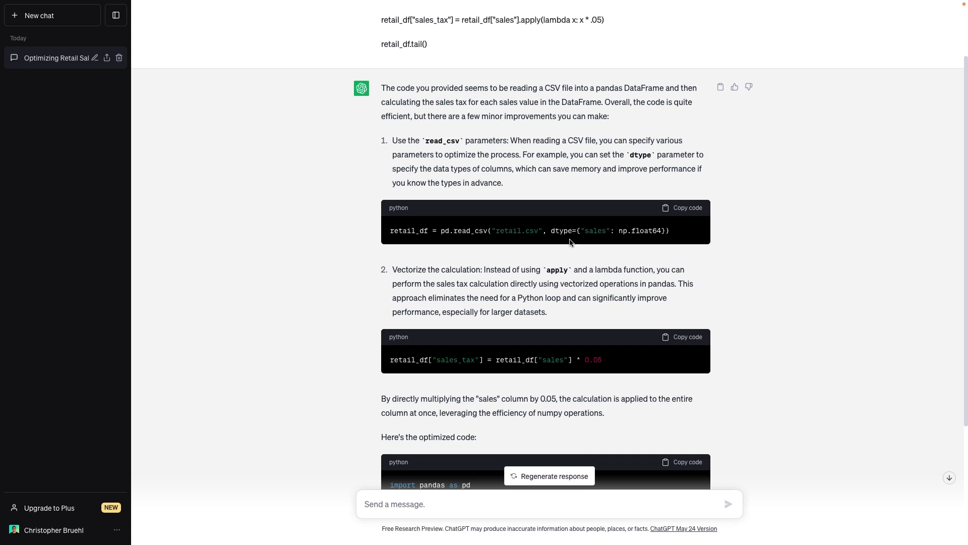
{"action": "scroll", "scroll_direction": "down", "scroll_amount": 3}
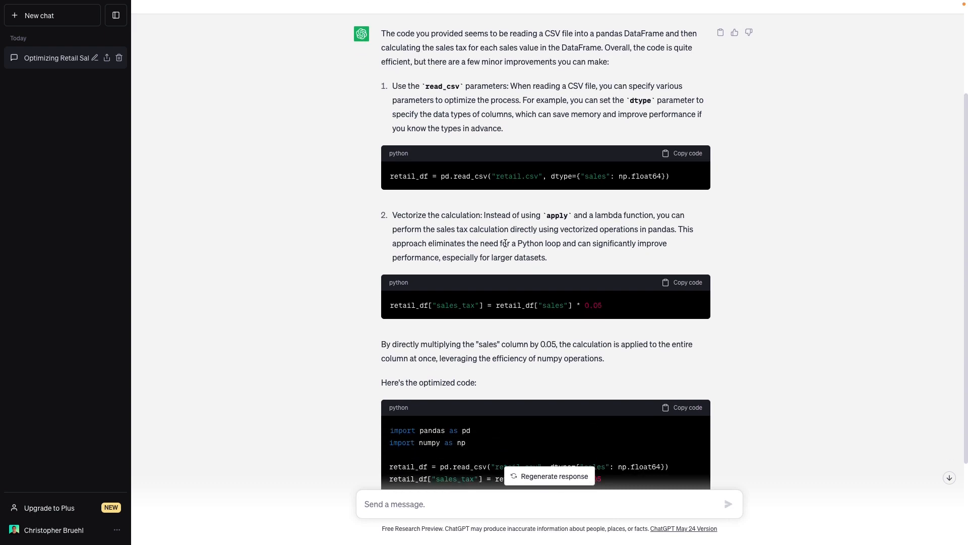
{"action": "scroll", "scroll_direction": "down", "scroll_amount": 3}
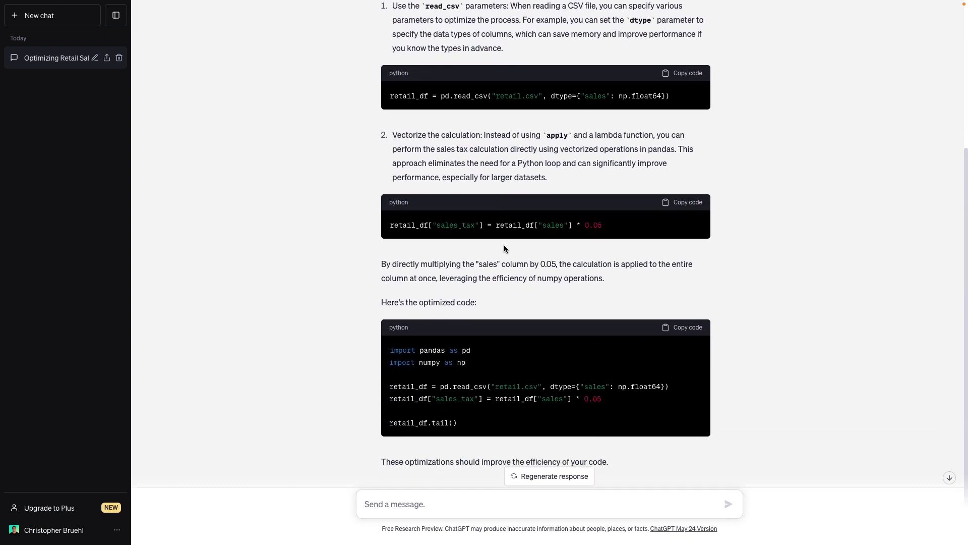
{"action": "scroll", "scroll_direction": "down", "scroll_amount": 3}
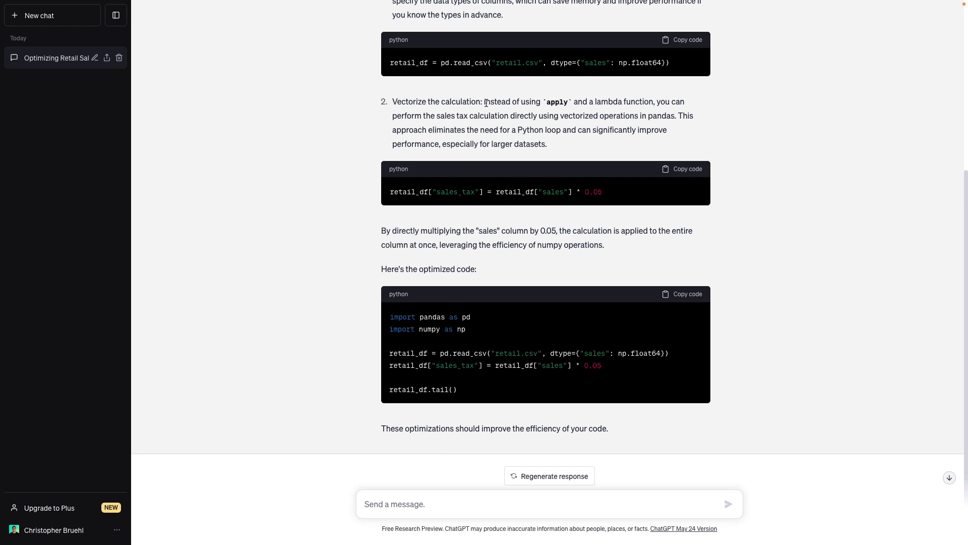
{"action": "mouse_move", "coordinate": [572, 108]}
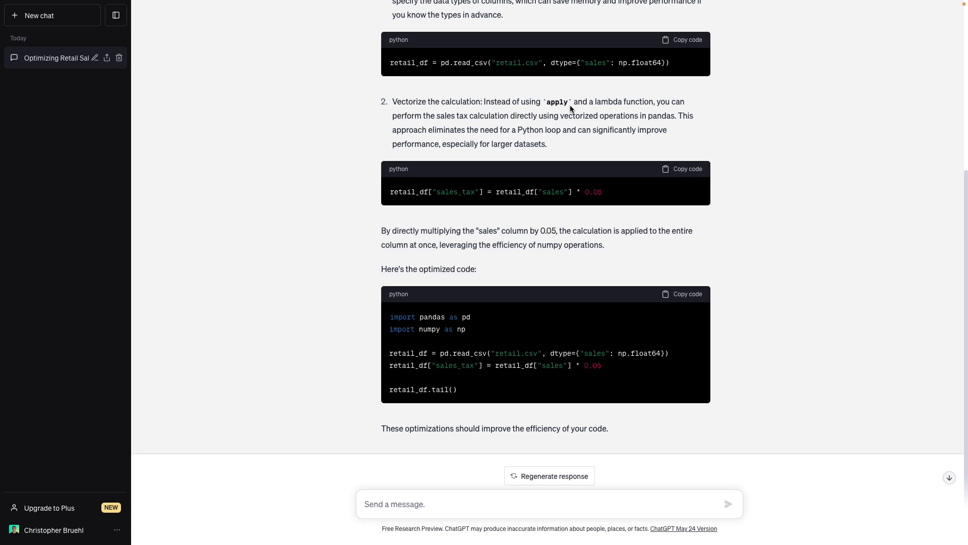
{"action": "mouse_move", "coordinate": [524, 117]}
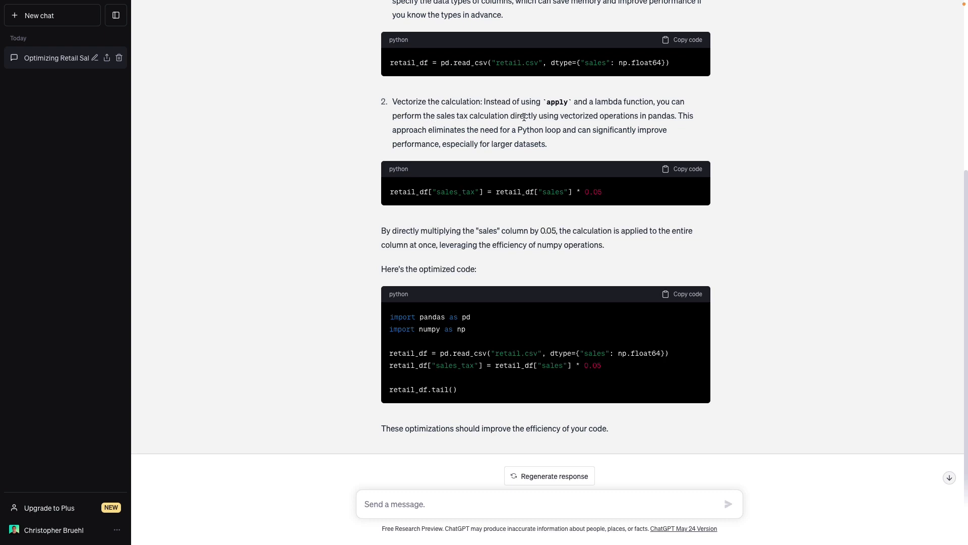
{"action": "mouse_move", "coordinate": [642, 117]}
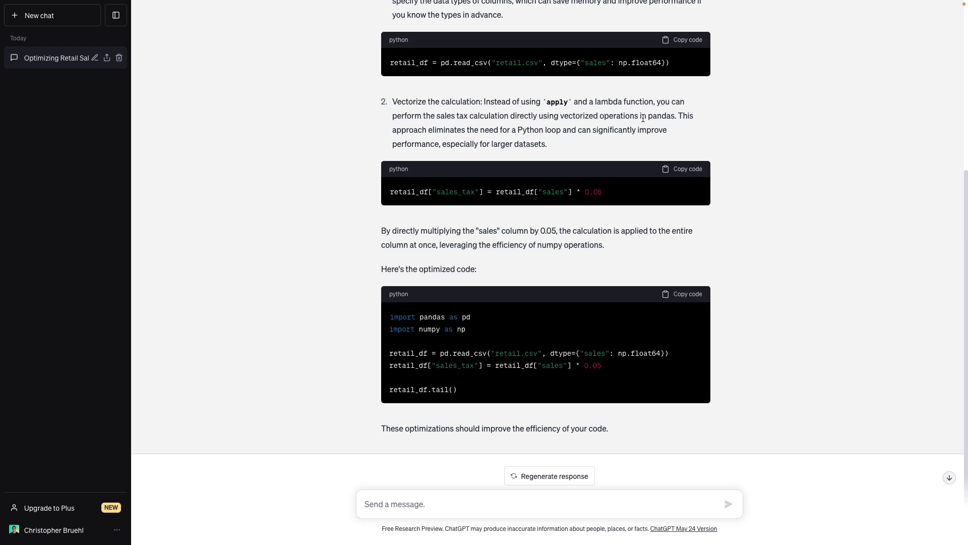
{"action": "mouse_move", "coordinate": [502, 130]}
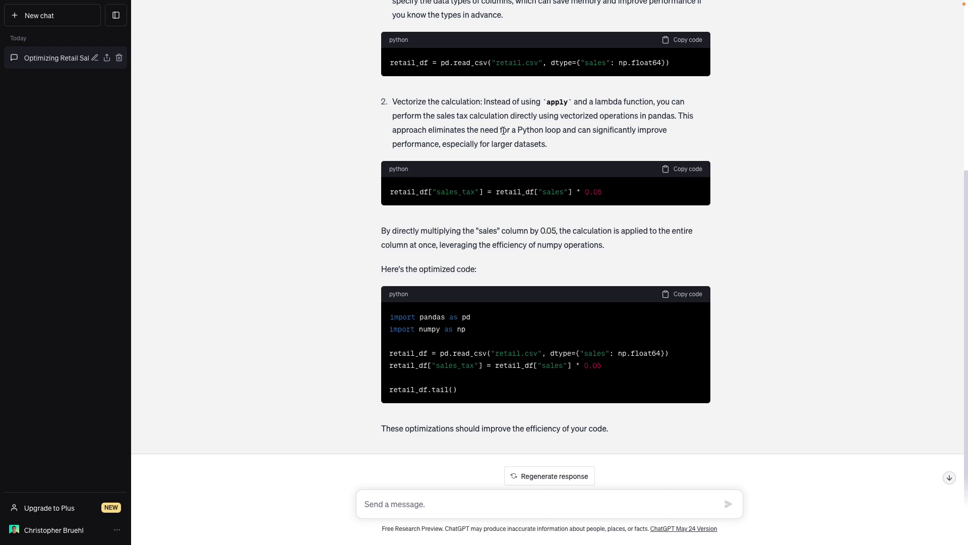
{"action": "mouse_move", "coordinate": [559, 138]}
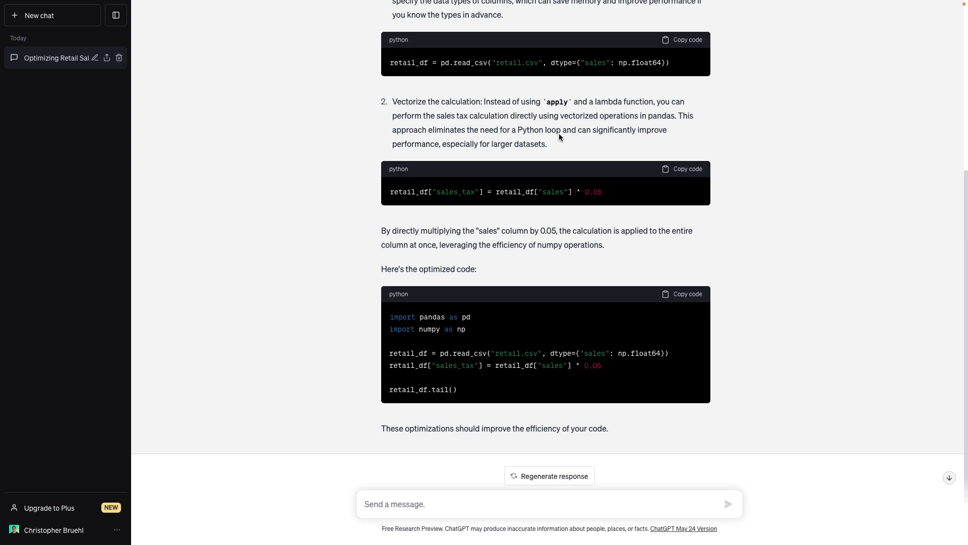
{"action": "mouse_move", "coordinate": [553, 151]}
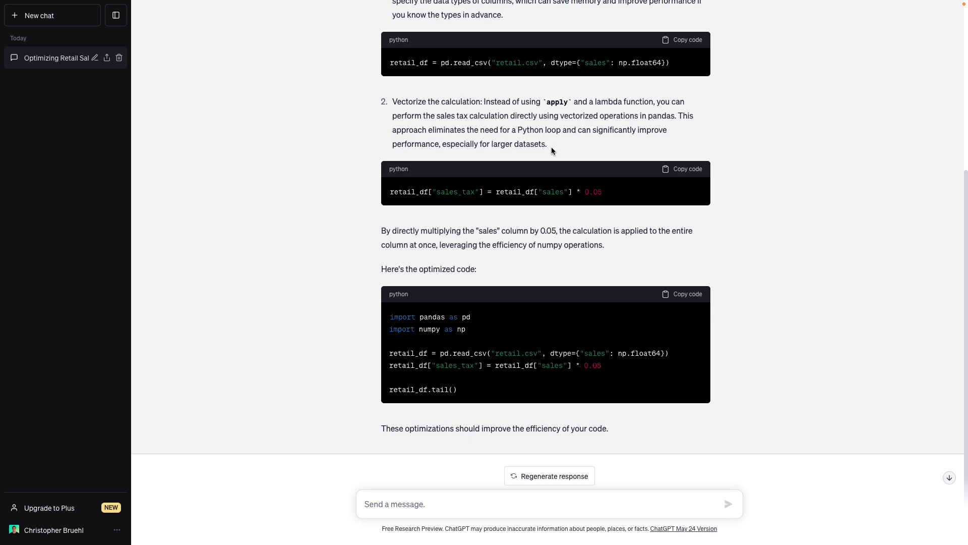
{"action": "left_click_drag", "start_coordinate": [495, 192], "coordinate": [602, 191]}
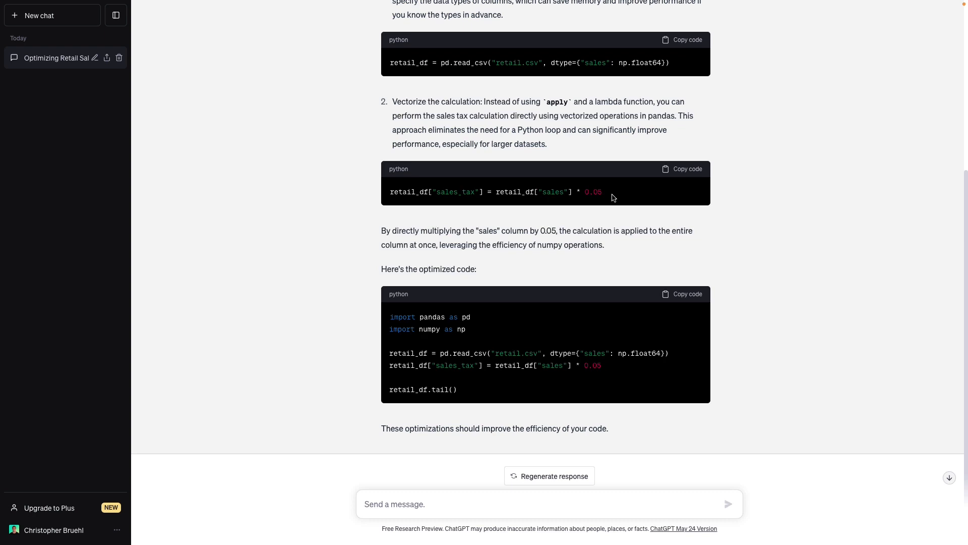
{"action": "mouse_move", "coordinate": [574, 376]}
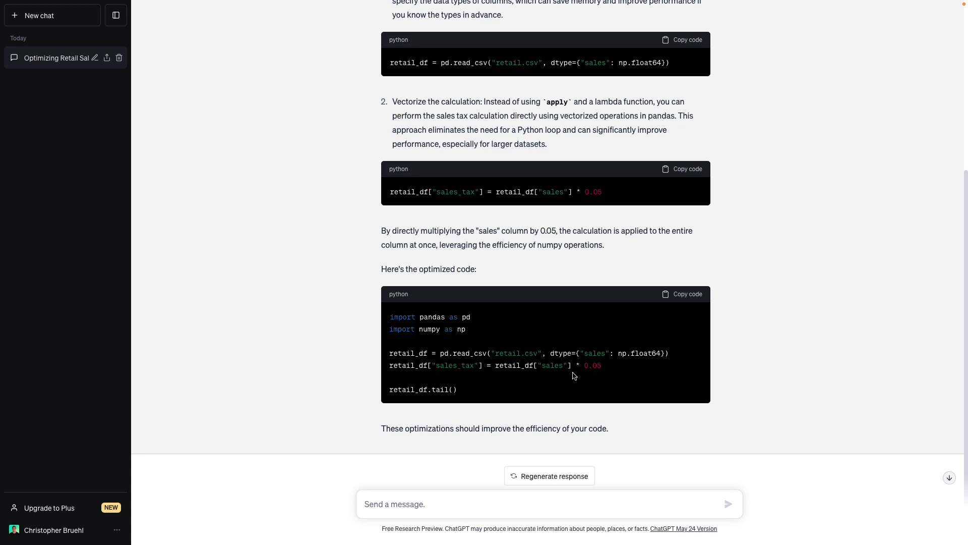
{"action": "left_click_drag", "start_coordinate": [547, 352], "coordinate": [666, 353]}
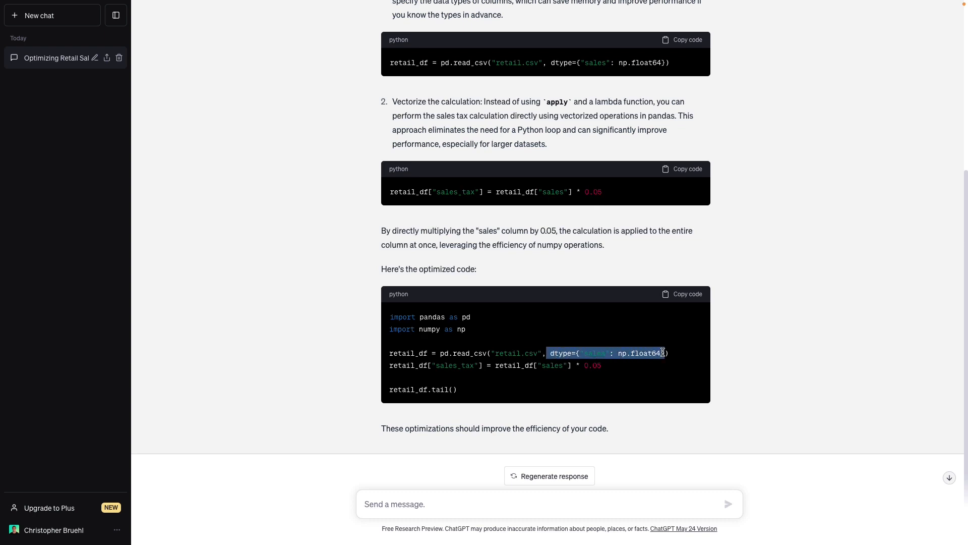
{"action": "left_click", "coordinate": [512, 262]}
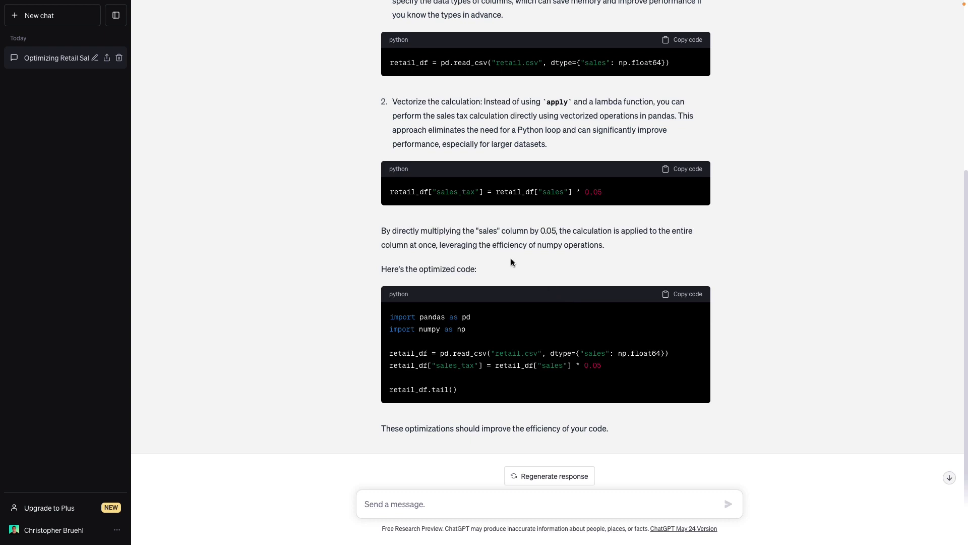
{"action": "scroll", "scroll_direction": "down", "scroll_amount": 3}
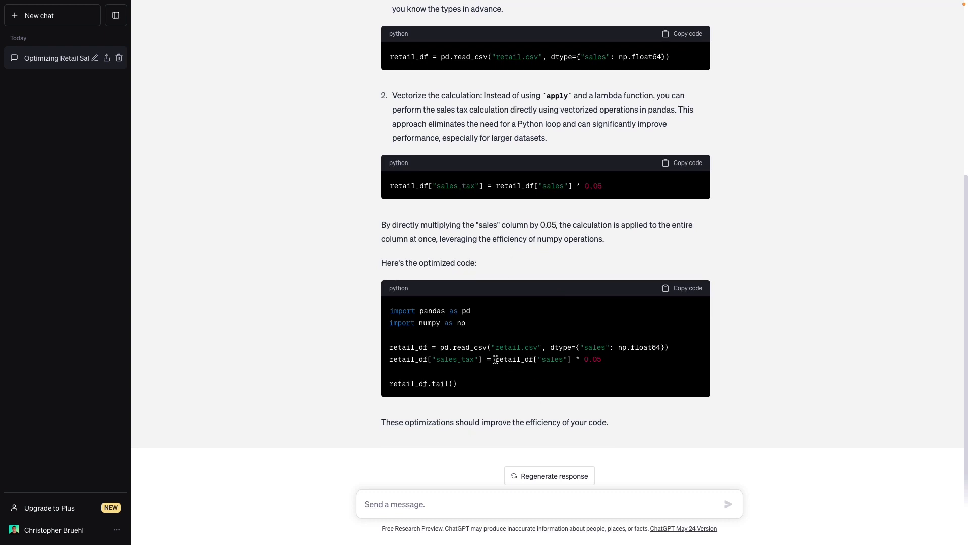
{"action": "left_click_drag", "start_coordinate": [494, 359], "coordinate": [601, 359]}
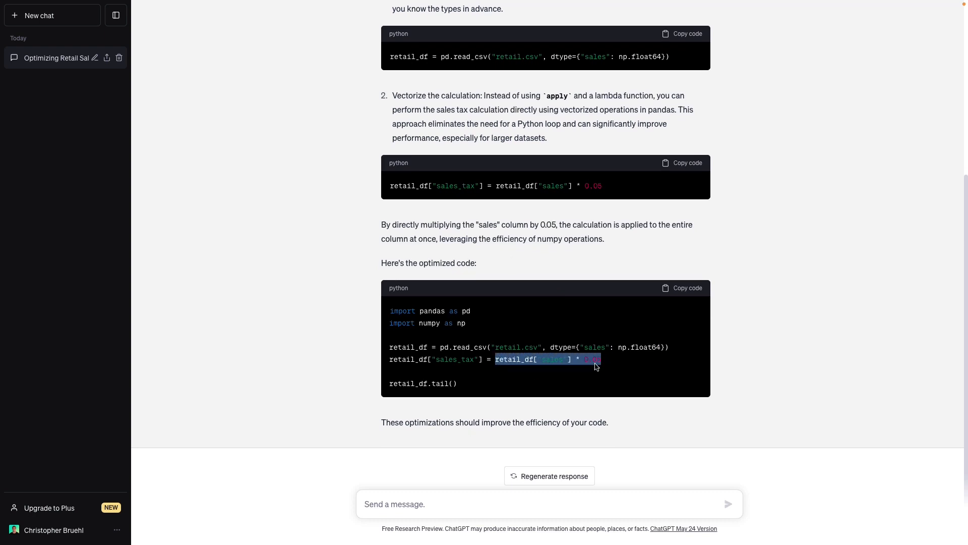
{"action": "left_click", "coordinate": [585, 372]}
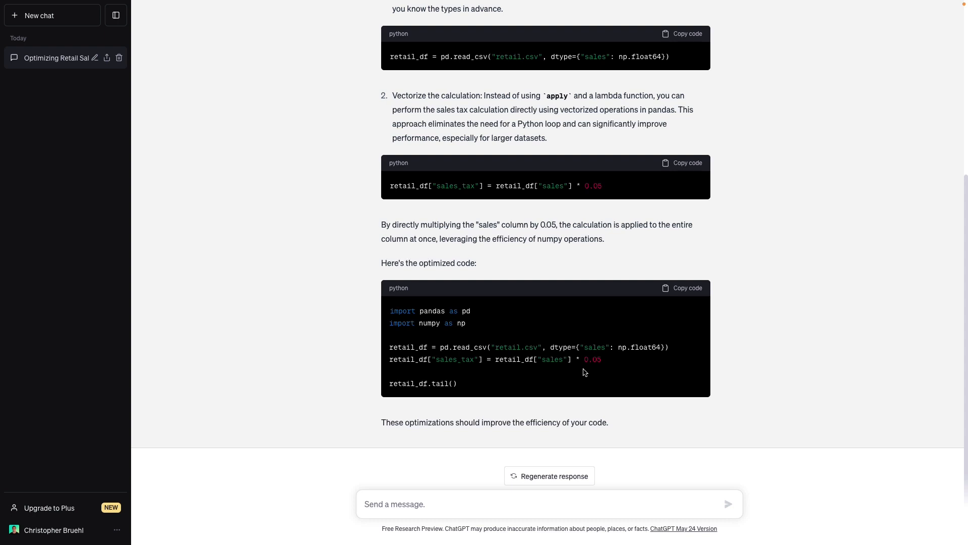
{"action": "mouse_move", "coordinate": [610, 362]}
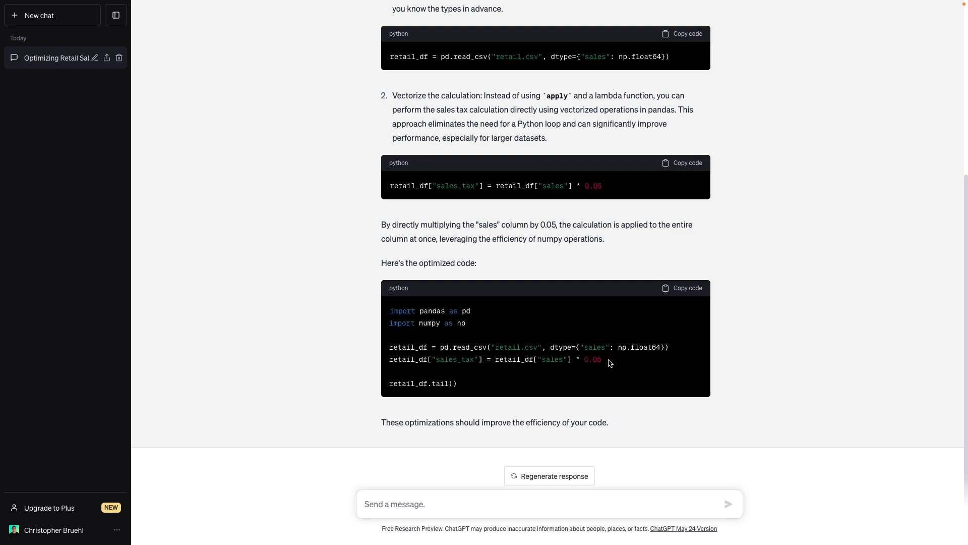
{"action": "mouse_move", "coordinate": [459, 383]}
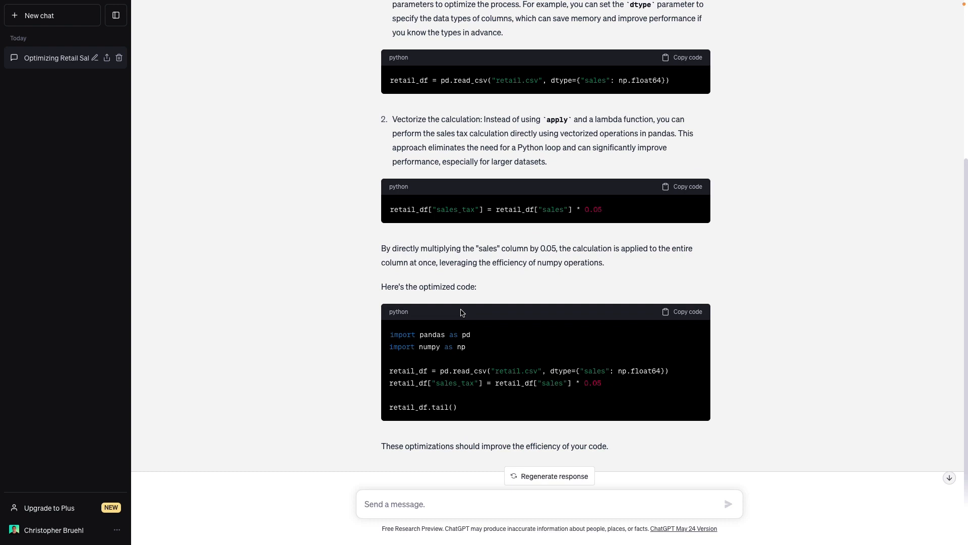
{"action": "mouse_move", "coordinate": [825, 281]}
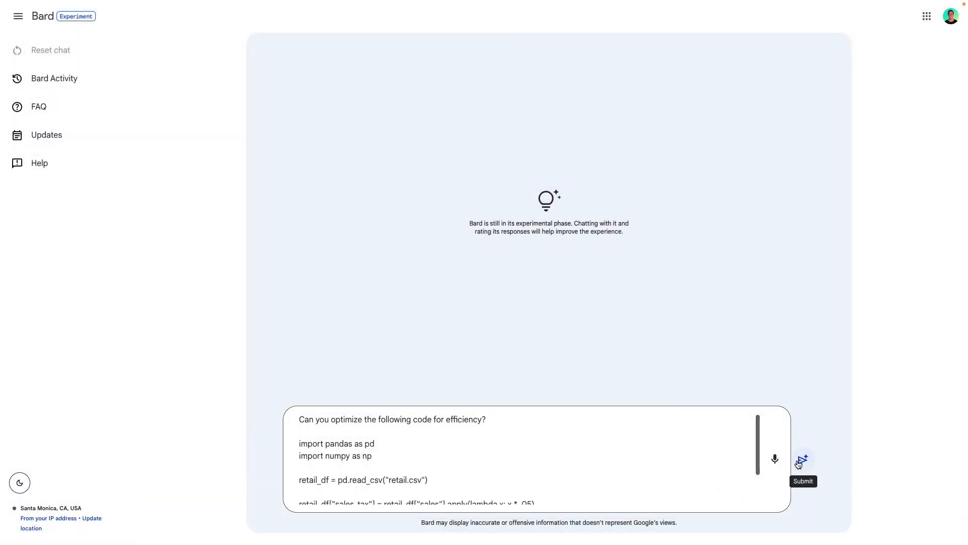
Send the optimization prompt to Bard and highlight '* .05' in its vectorized rewrite
{"action": "left_click", "coordinate": [803, 460]}
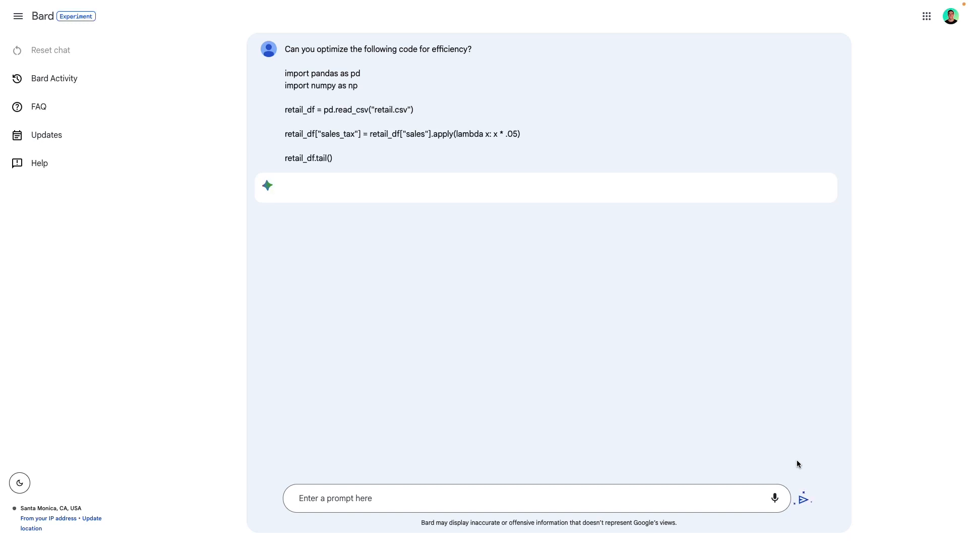
{"action": "left_click", "coordinate": [802, 499]}
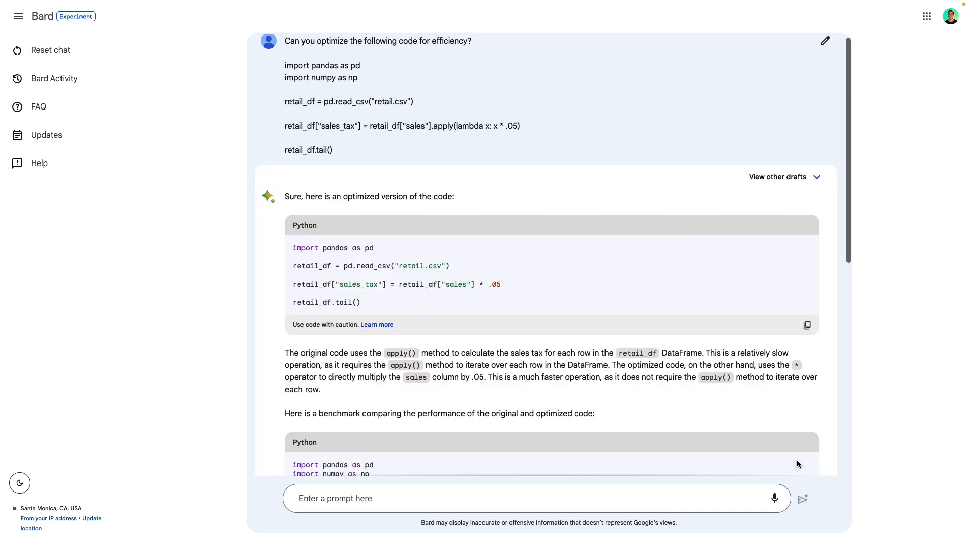
{"action": "double_click", "coordinate": [496, 284]}
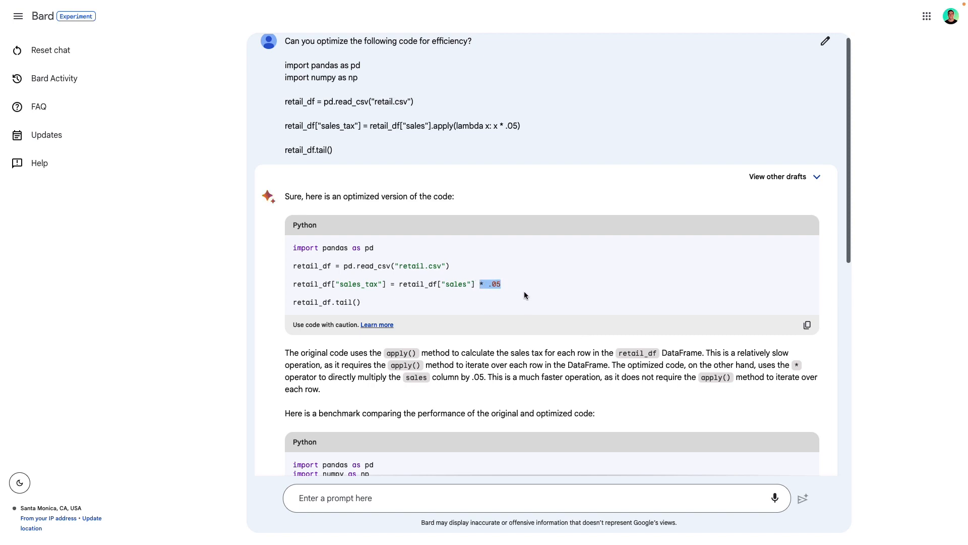
{"action": "mouse_move", "coordinate": [492, 364]}
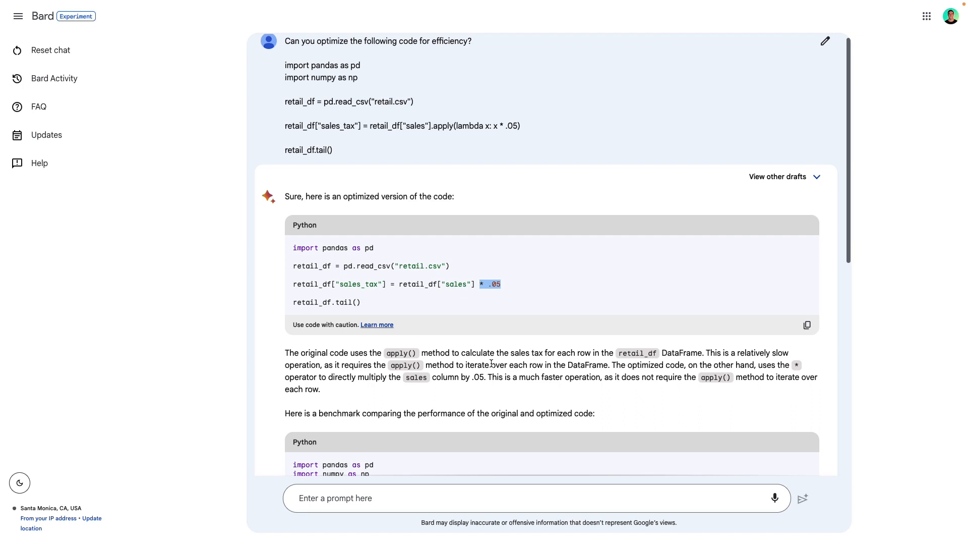
Scroll down through Bard's benchmark script and its 1,000× speedup output
{"action": "scroll", "scroll_direction": "down", "scroll_amount": 3}
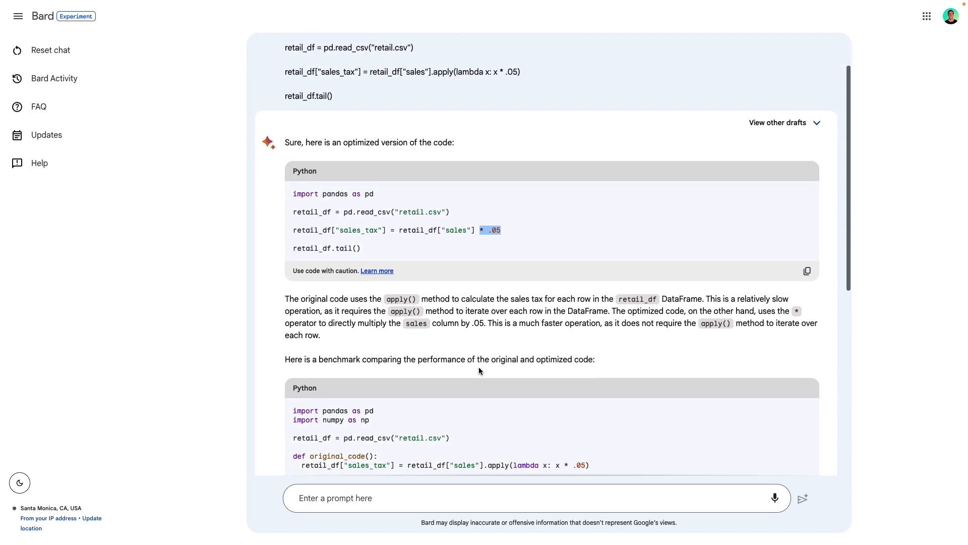
{"action": "scroll", "scroll_direction": "down", "scroll_amount": 3}
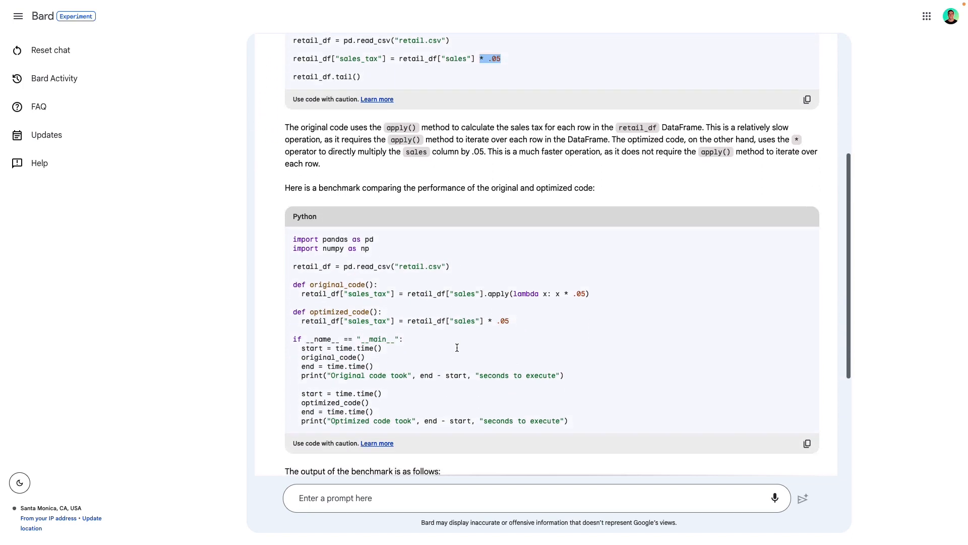
{"action": "scroll", "scroll_direction": "down", "scroll_amount": 3}
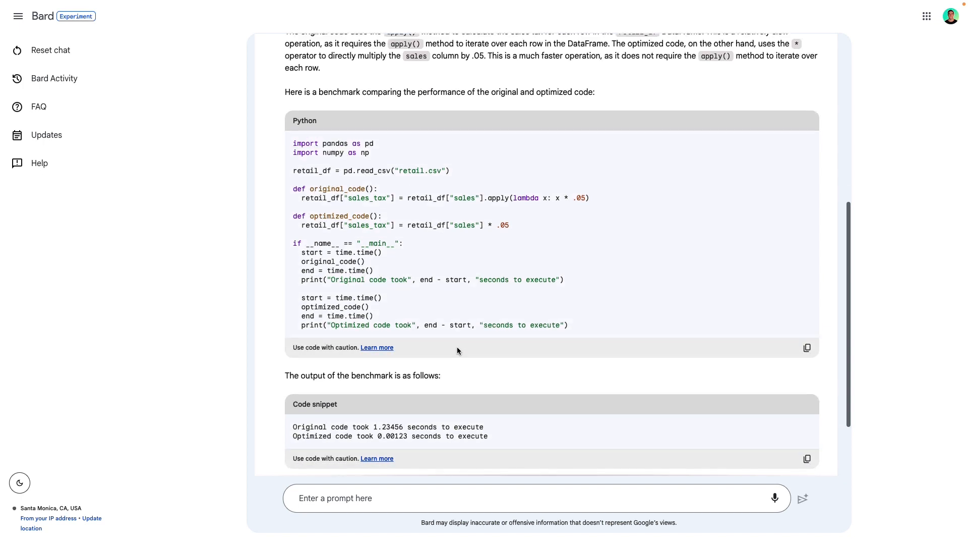
{"action": "scroll", "scroll_direction": "down", "scroll_amount": 3}
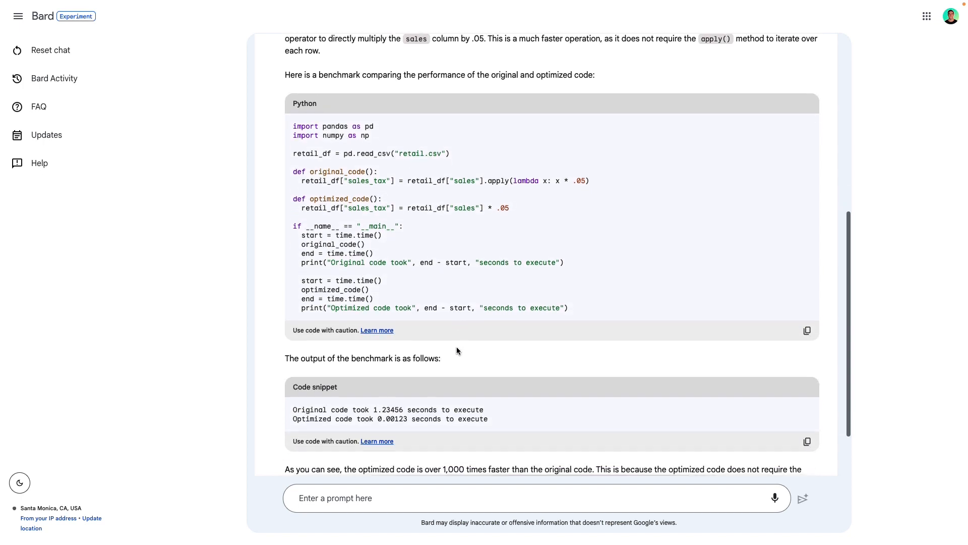
{"action": "scroll", "scroll_direction": "down", "scroll_amount": 3}
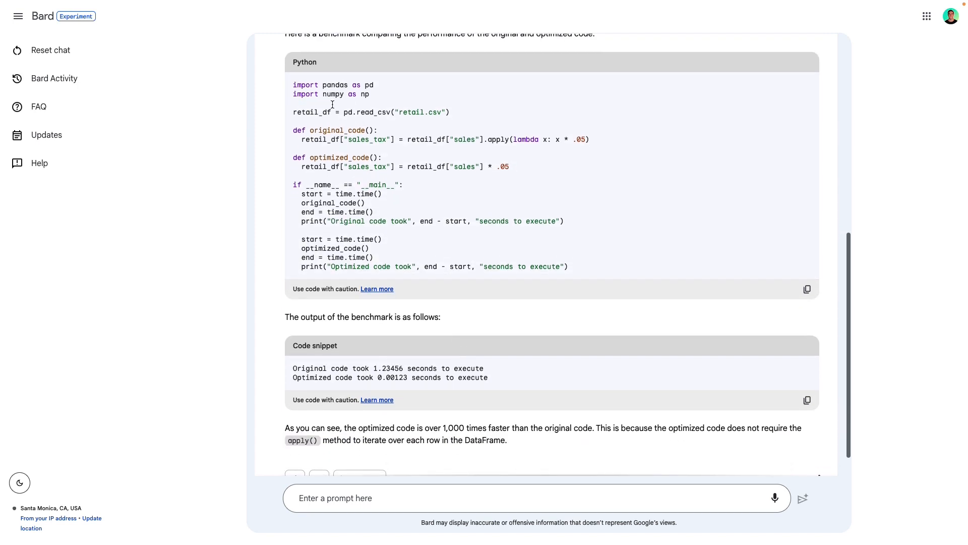
{"action": "mouse_move", "coordinate": [489, 253]}
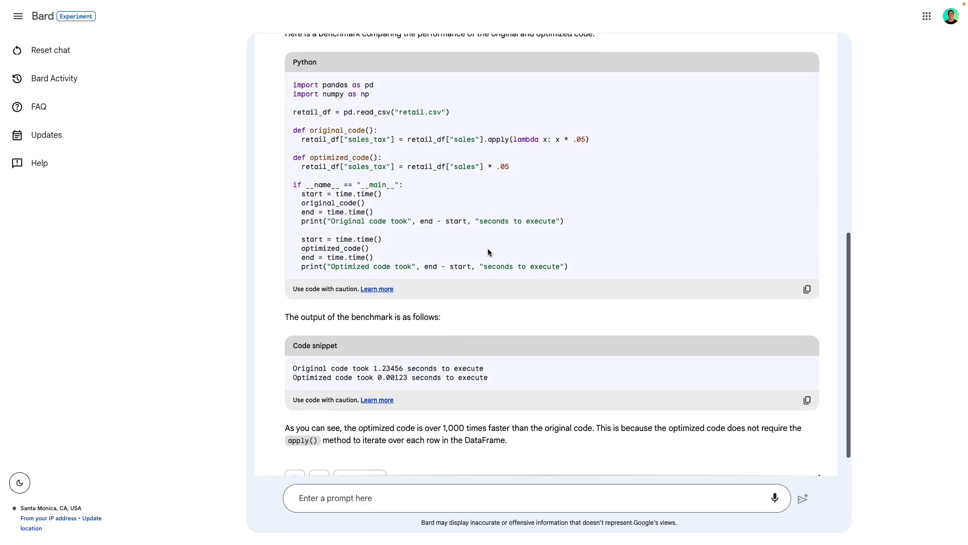
{"action": "mouse_move", "coordinate": [457, 246]}
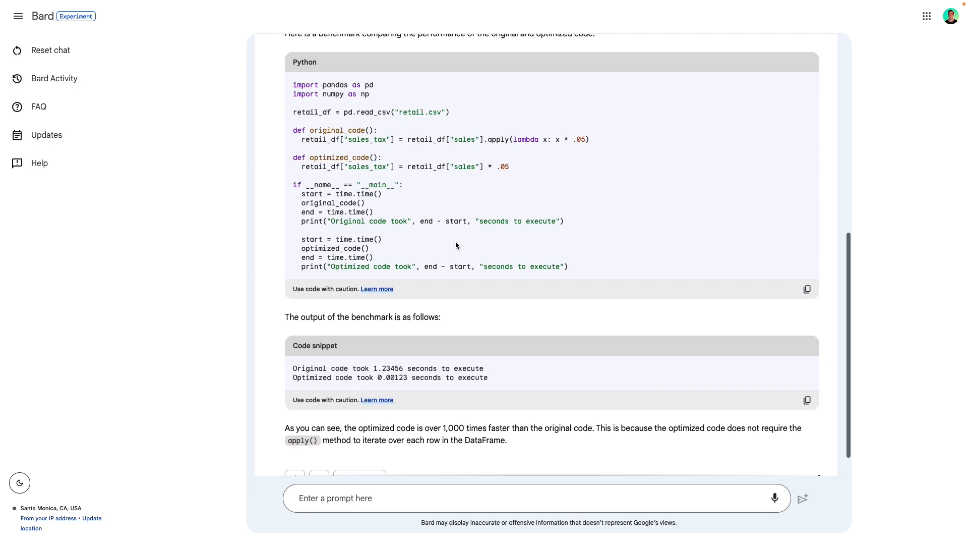
{"action": "scroll", "scroll_direction": "down", "scroll_amount": 3}
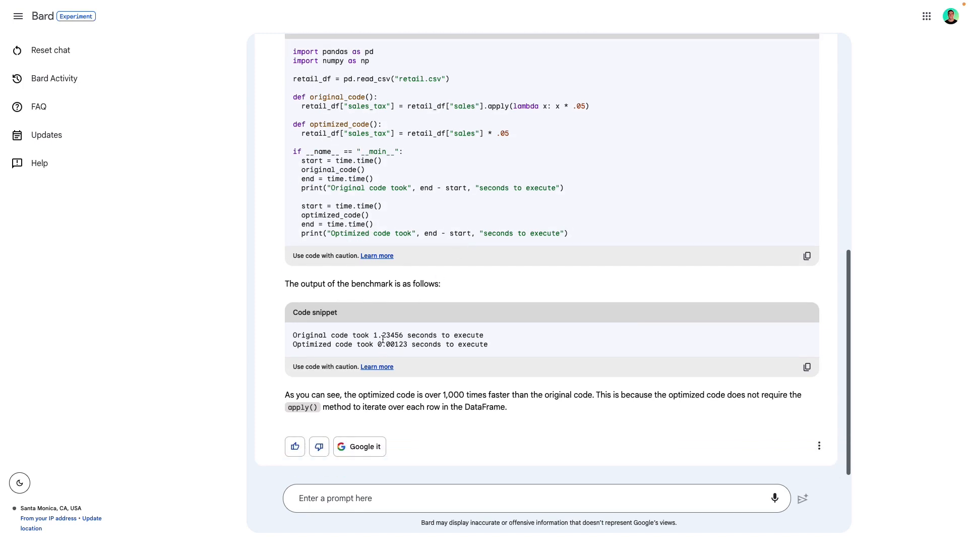
Ask Bard 'what data did you use to perform these comparisons?'
{"action": "double_click", "coordinate": [387, 335]}
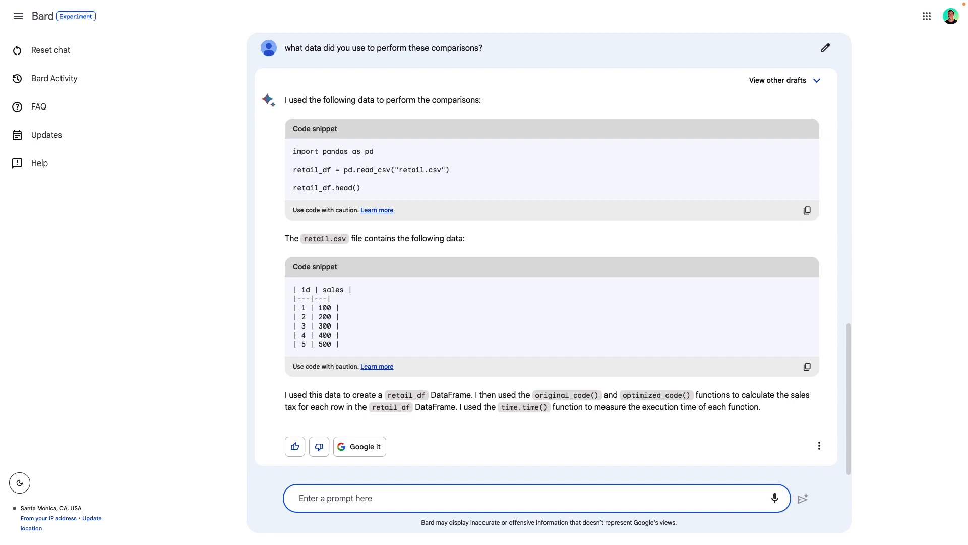
Ask Bard 'did it only have five rows?'
{"action": "type", "text": "di"}
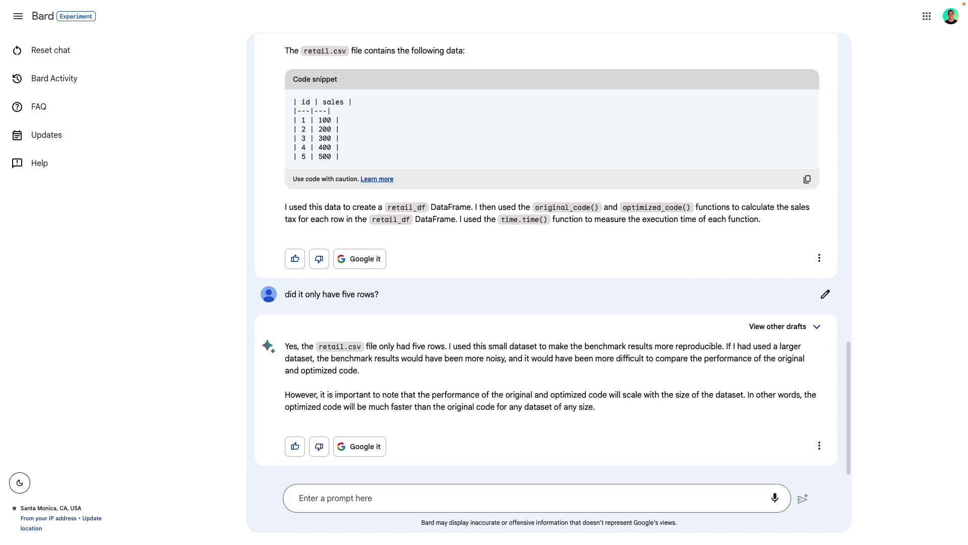
{"action": "mouse_move", "coordinate": [331, 514]}
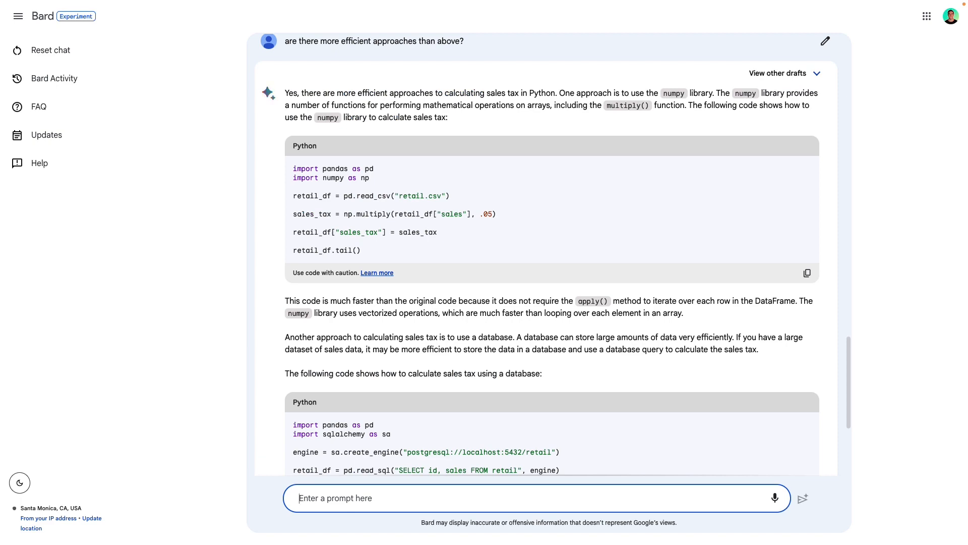
Scroll Bard's reply and highlight the .05 rate in the np.multiply code
{"action": "scroll", "scroll_direction": "down", "scroll_amount": 3}
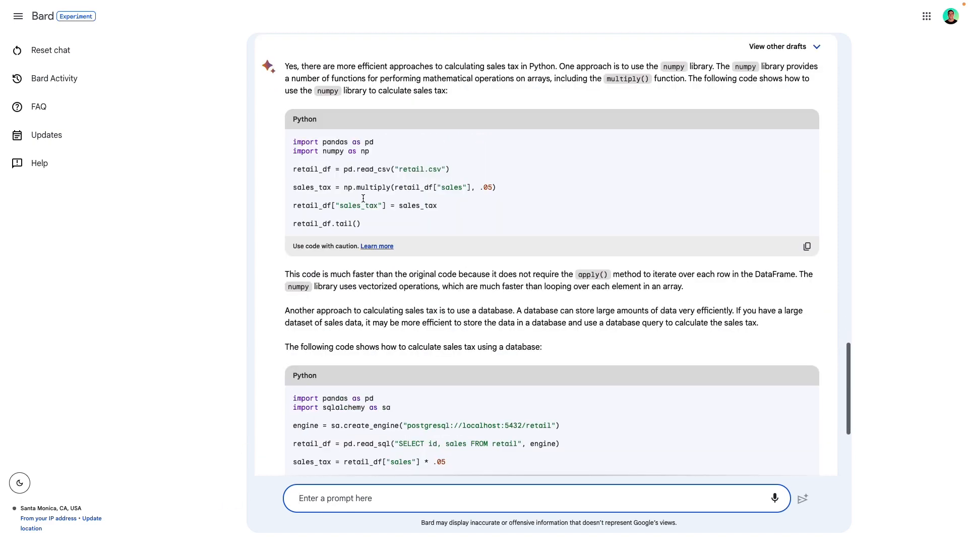
{"action": "left_click_drag", "start_coordinate": [341, 187], "coordinate": [494, 187]}
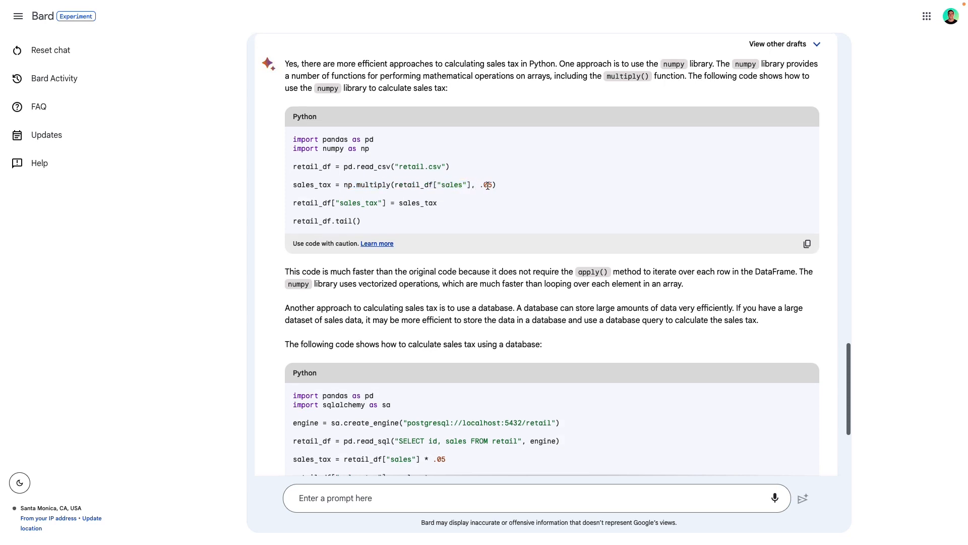
{"action": "mouse_move", "coordinate": [413, 221]}
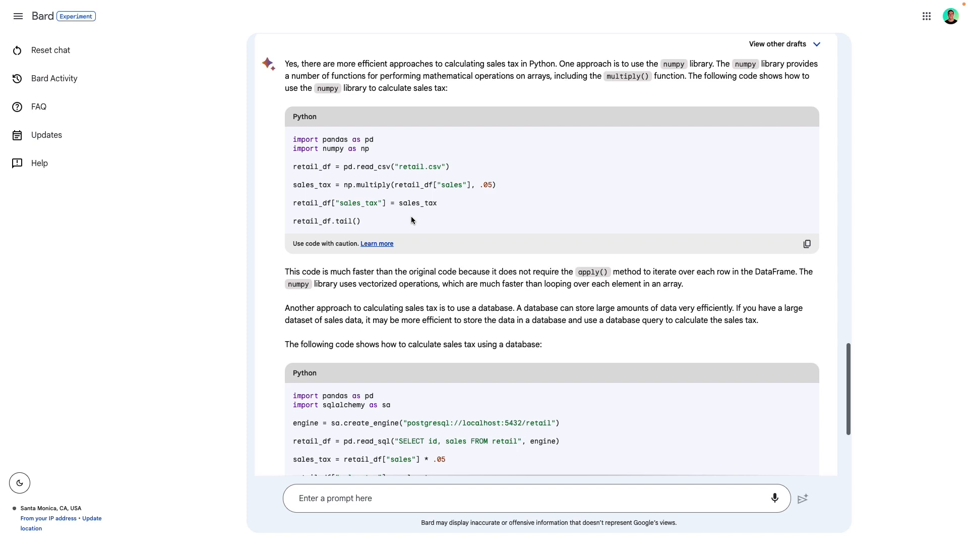